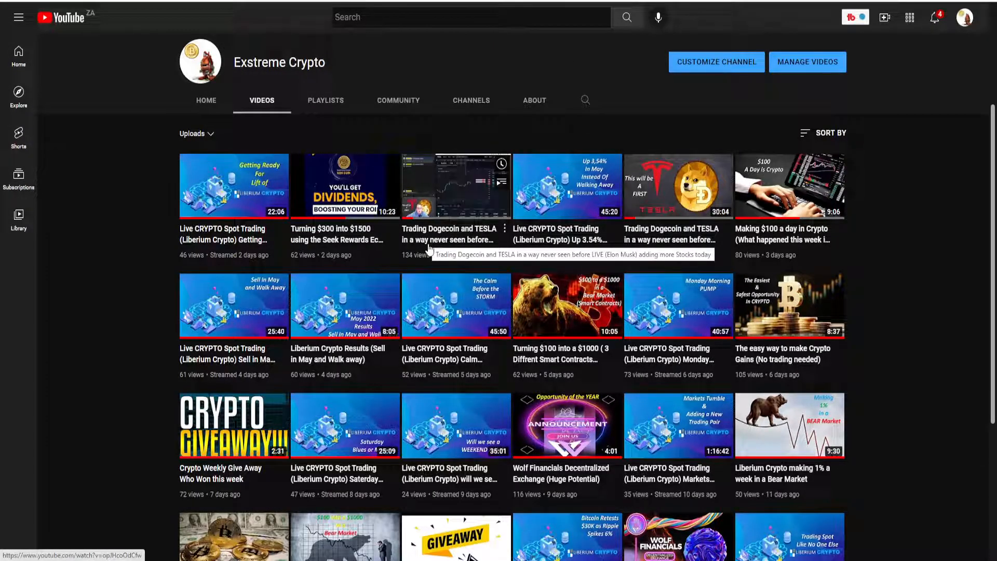
Open the Trading Dogecoin and TESLA stream video and scroll through its wallet-address comments.
click(456, 186)
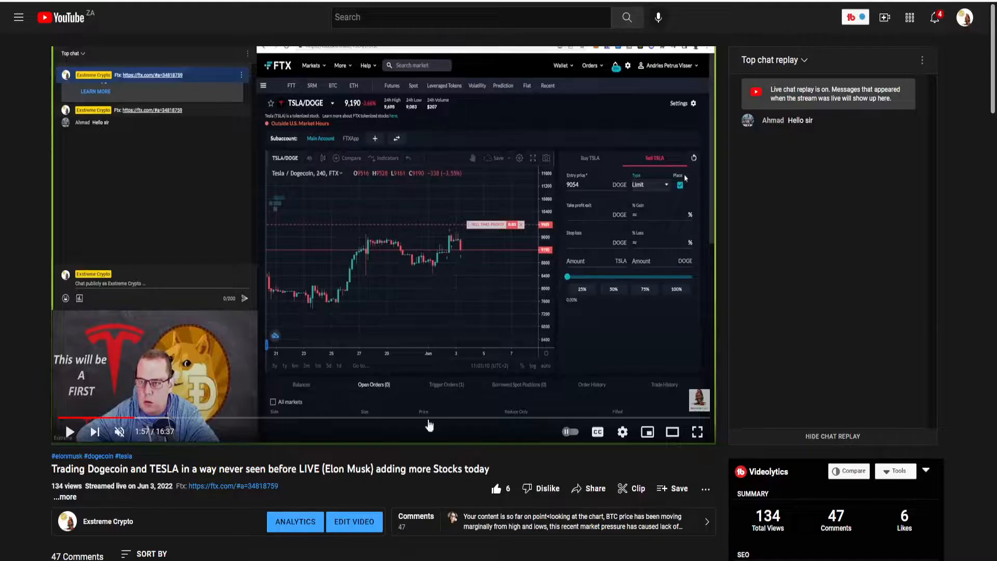
scroll(down, 3)
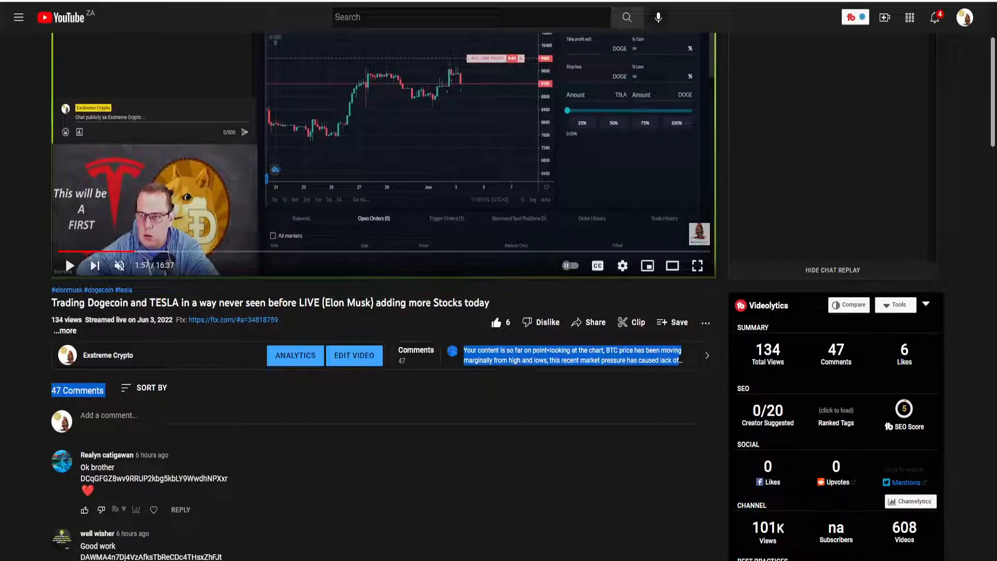
scroll(down, 3)
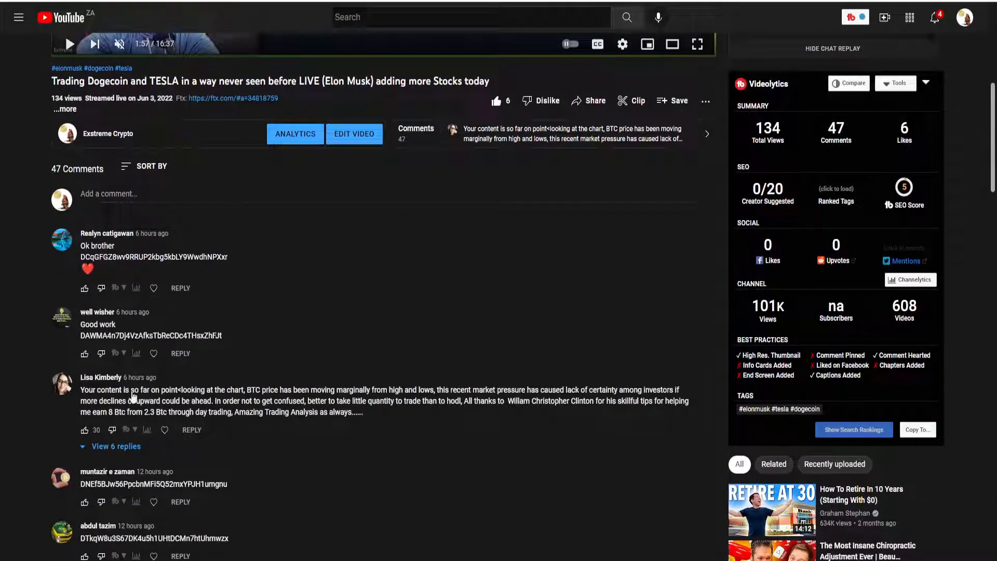
scroll(down, 3)
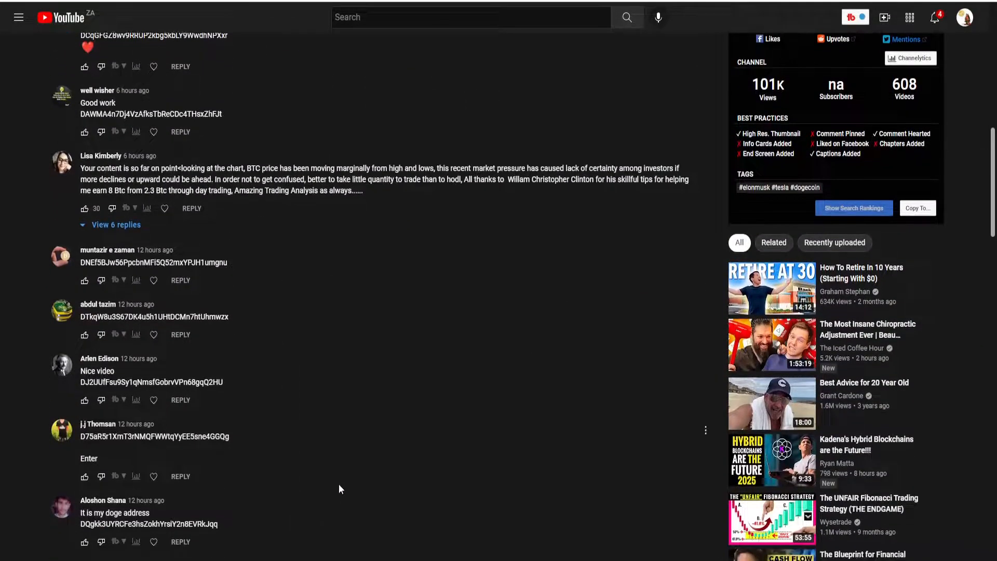
scroll(up, 3)
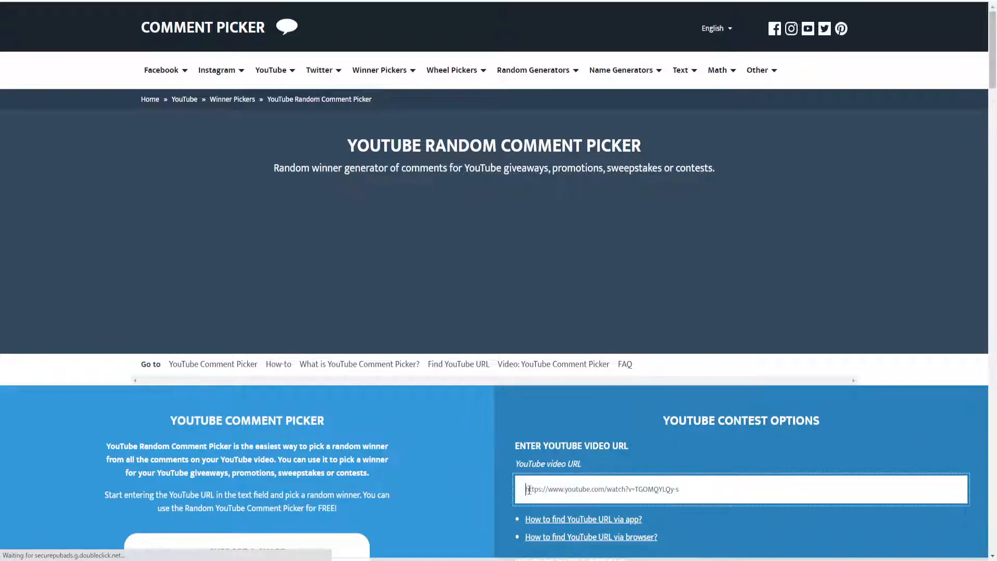
Fetch comments for video opJHcoOdCfw with duplicate users filtered, yielding 28 unique comments.
text(https://www.youtube.com/watch?v=opJHcoOdCfw&t=98s)
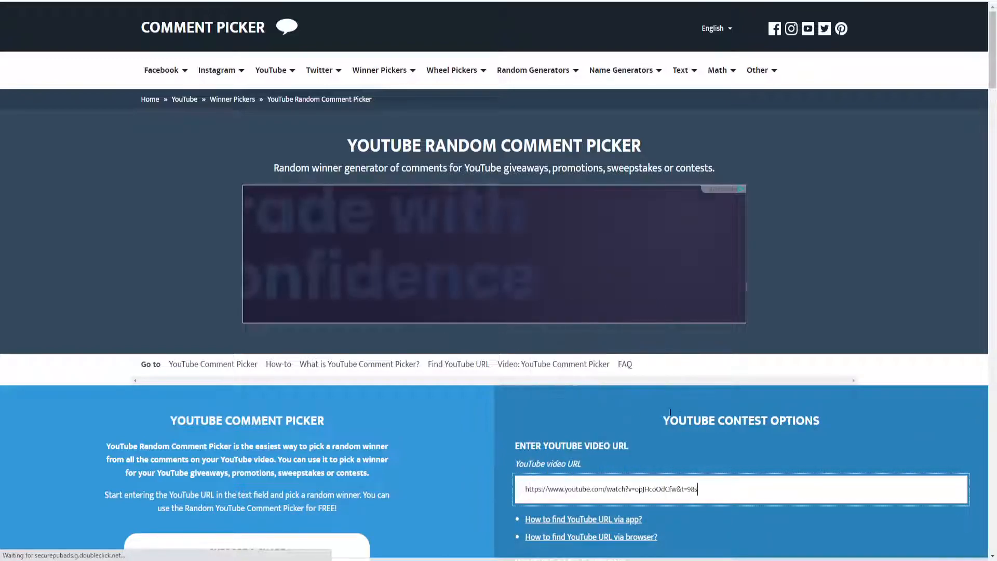
scroll(down, 3)
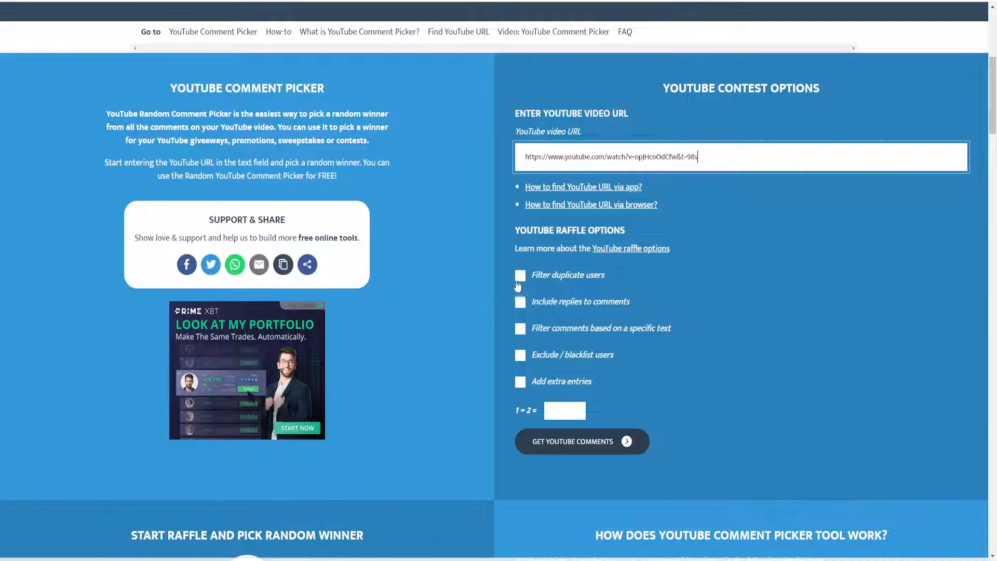
click(521, 274)
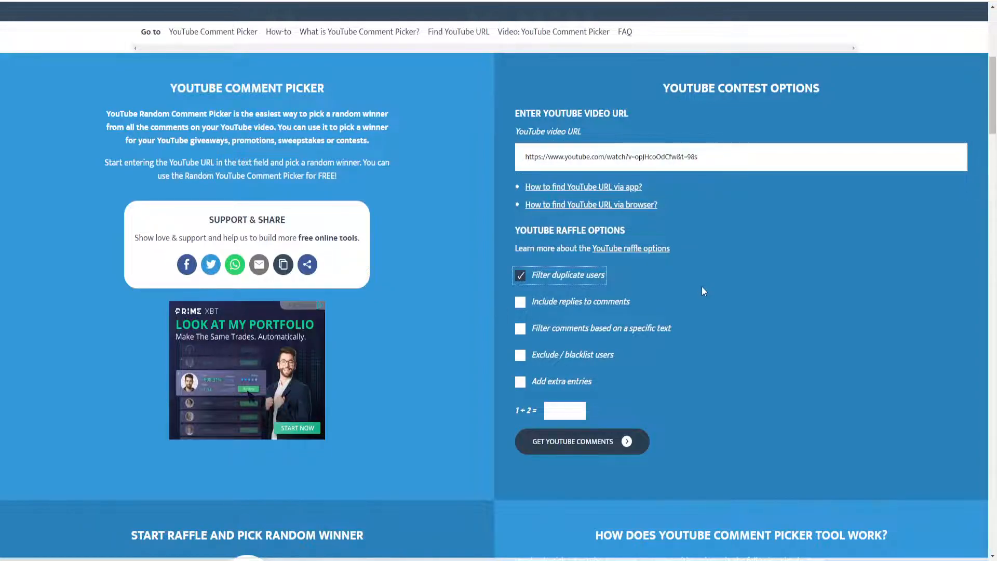
click(564, 410)
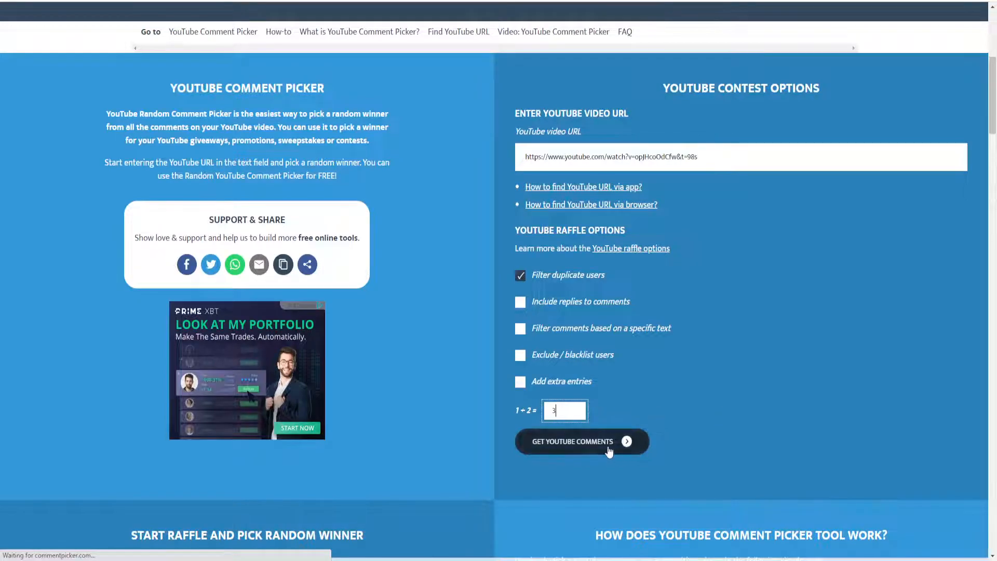
click(572, 442)
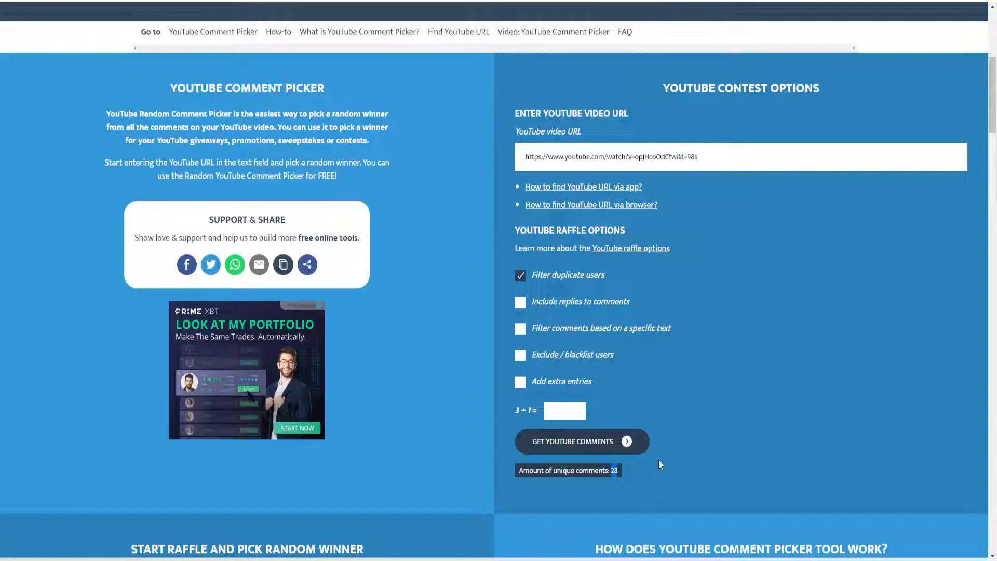
scroll(down, 3)
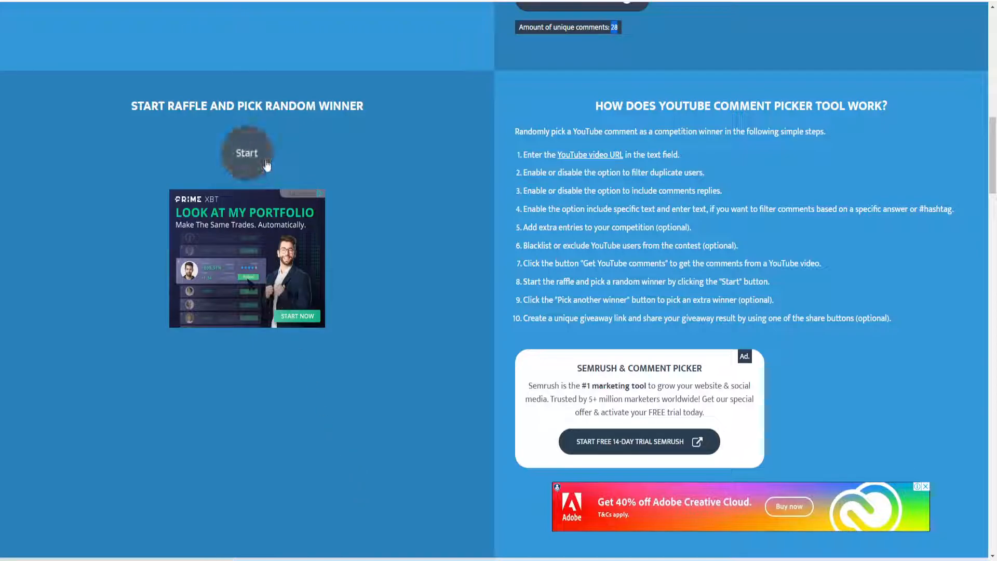
click(247, 153)
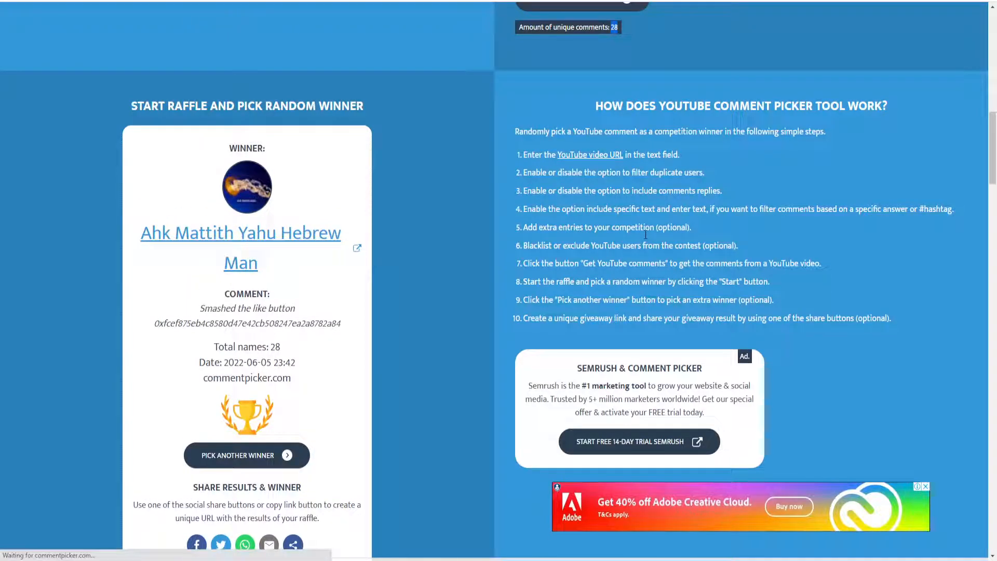
scroll(down, 3)
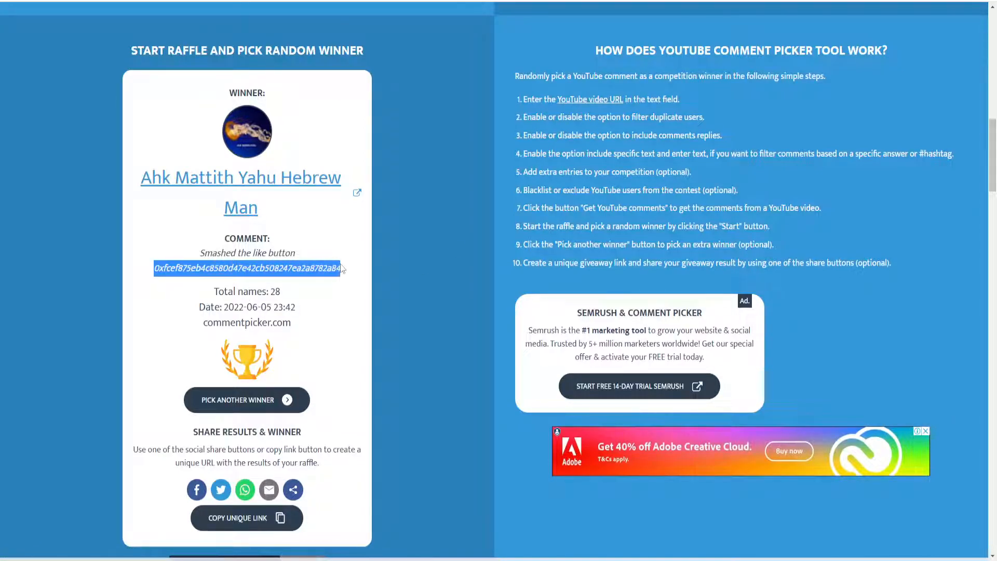
mouse_move(603, 89)
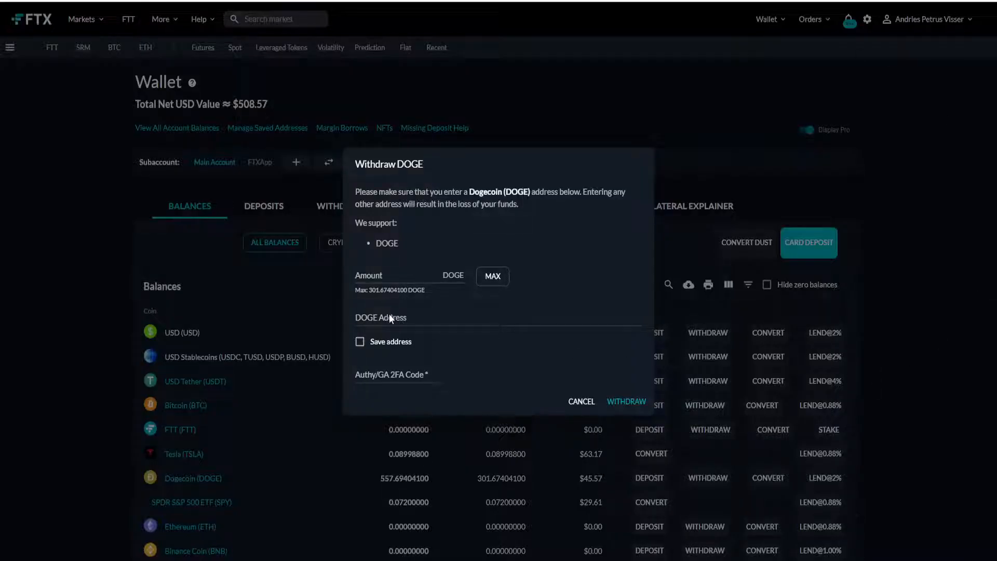
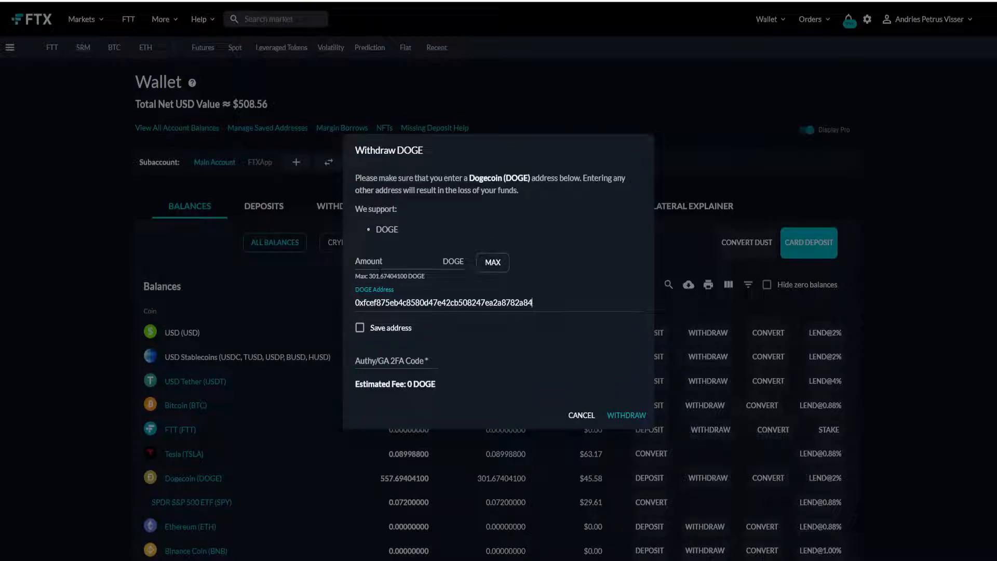
click(407, 261)
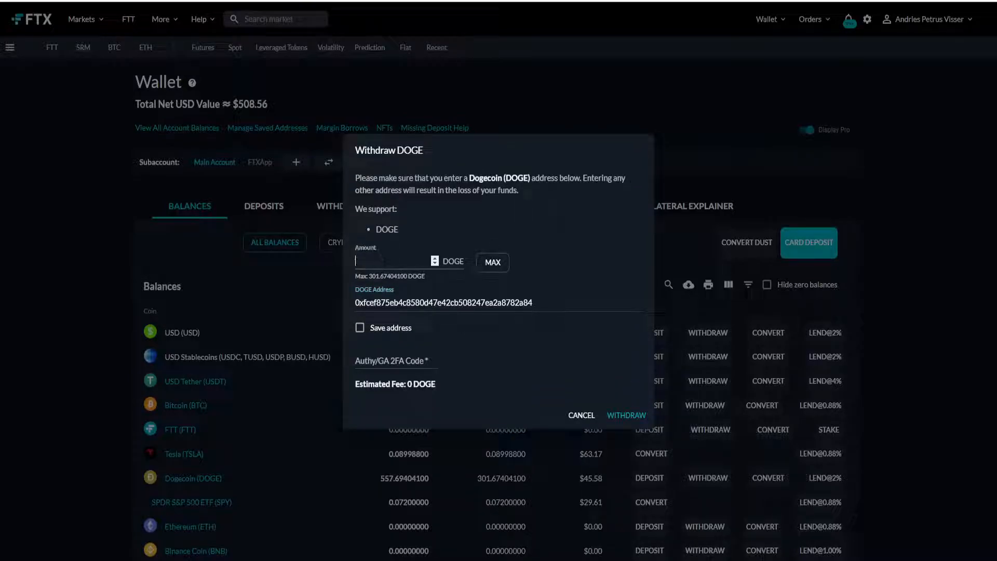
text(300)
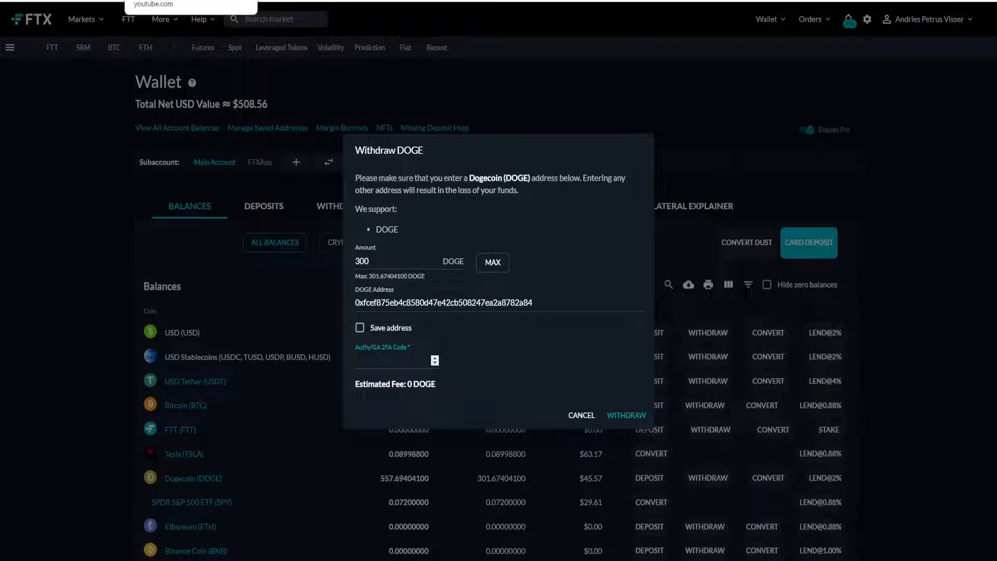
click(391, 360)
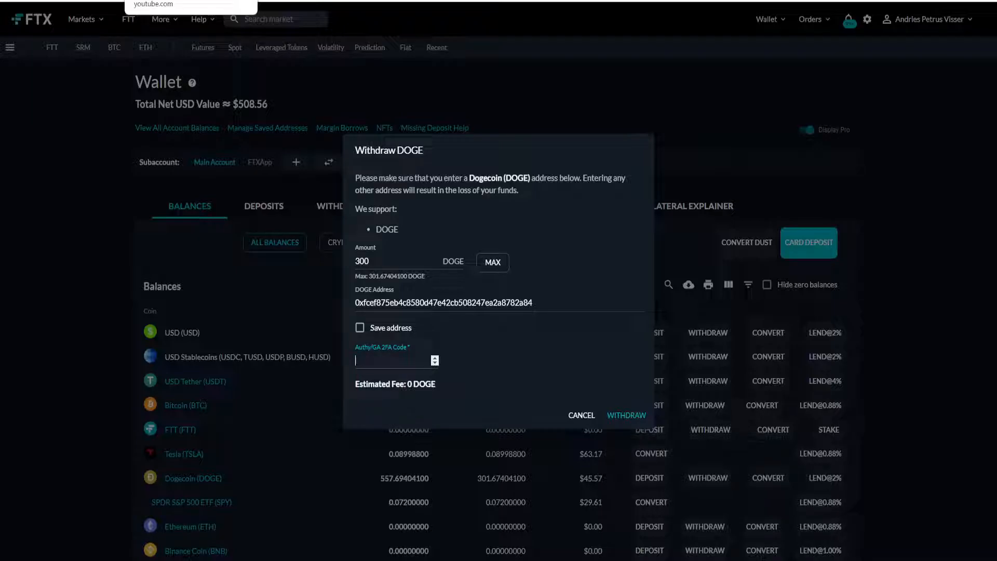
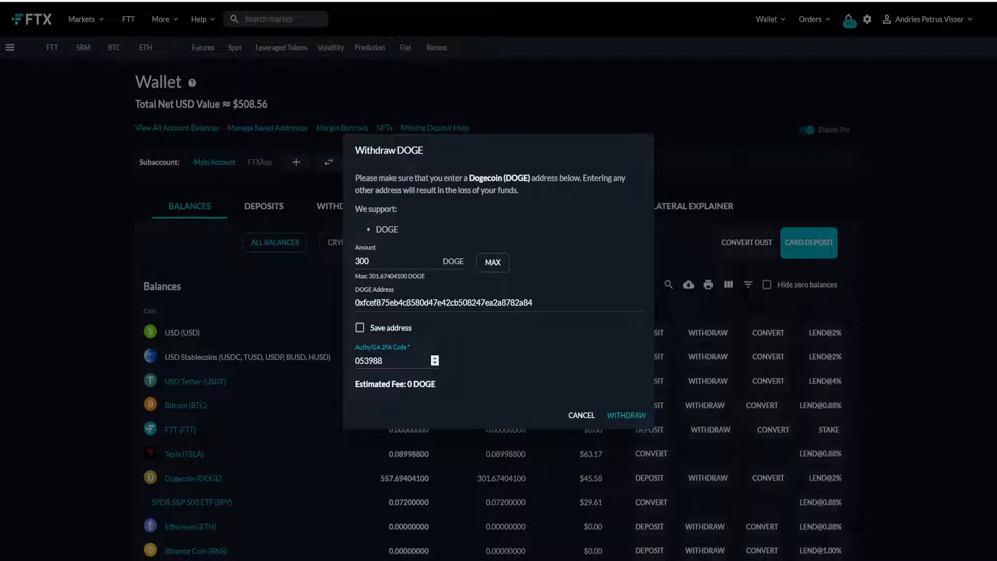
mouse_move(679, 346)
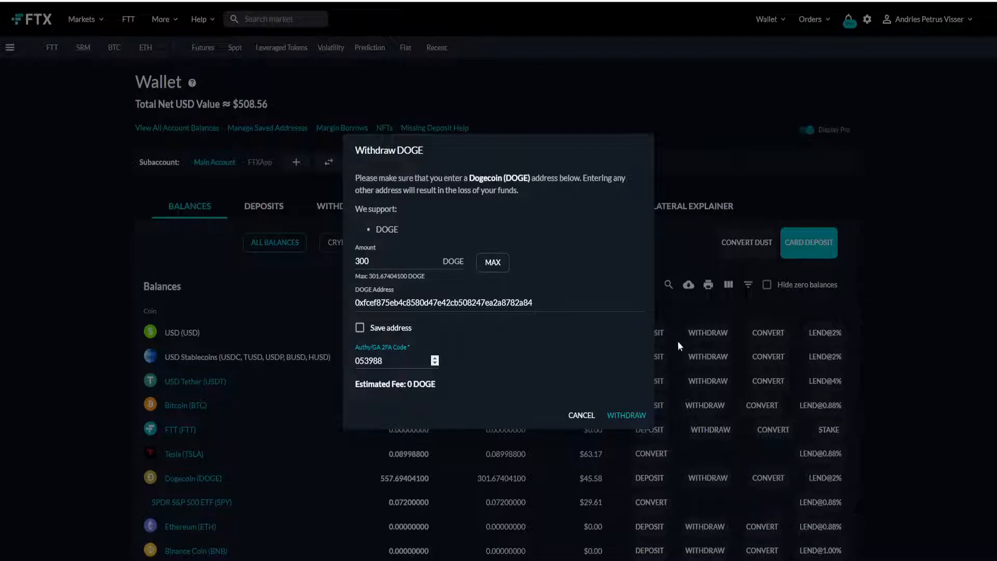
click(626, 414)
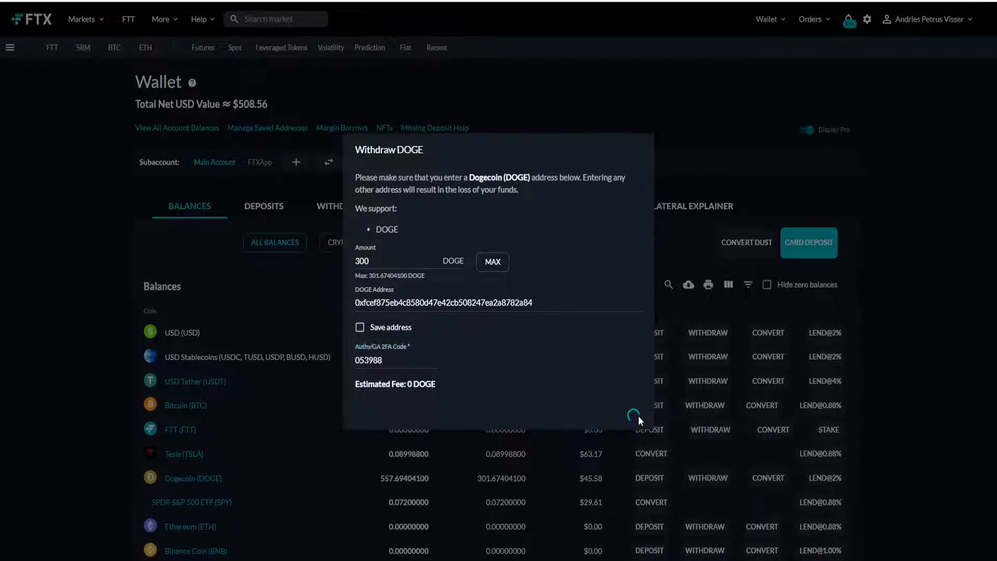
click(626, 415)
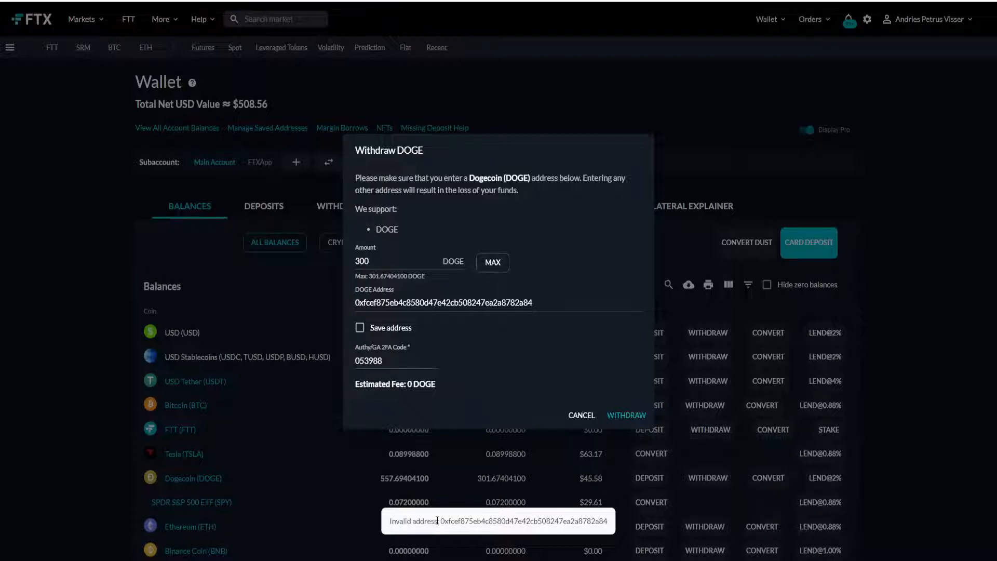
mouse_move(597, 184)
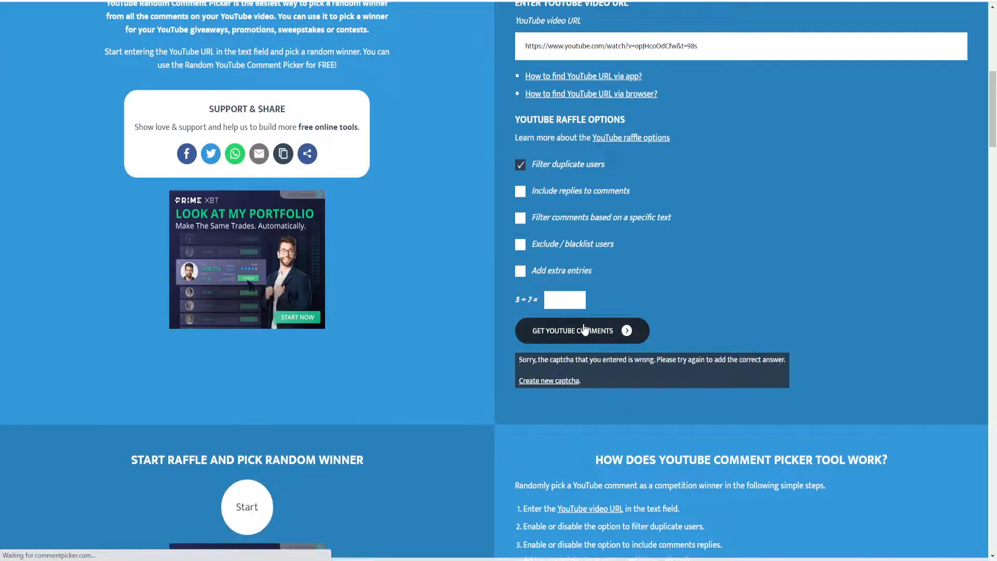
Redraw from the 28 comments, picking Beautiful poetry, and copy its DAkey address.
text(12)
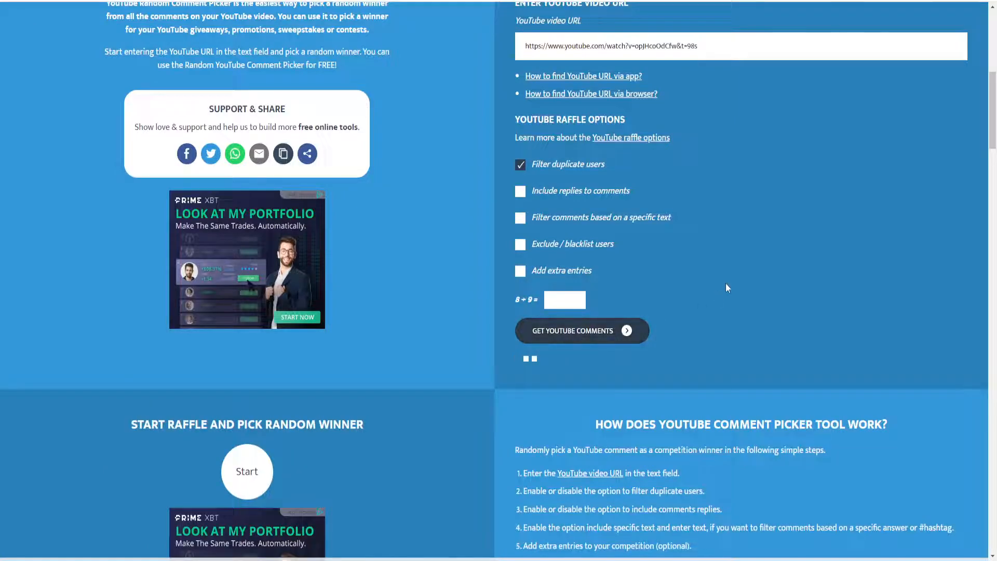
click(572, 330)
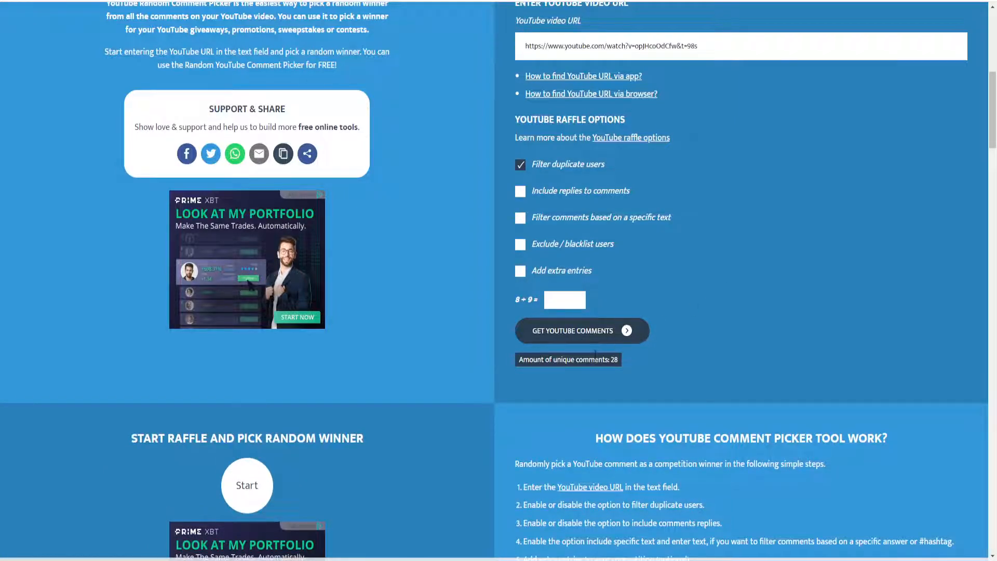
scroll(down, 3)
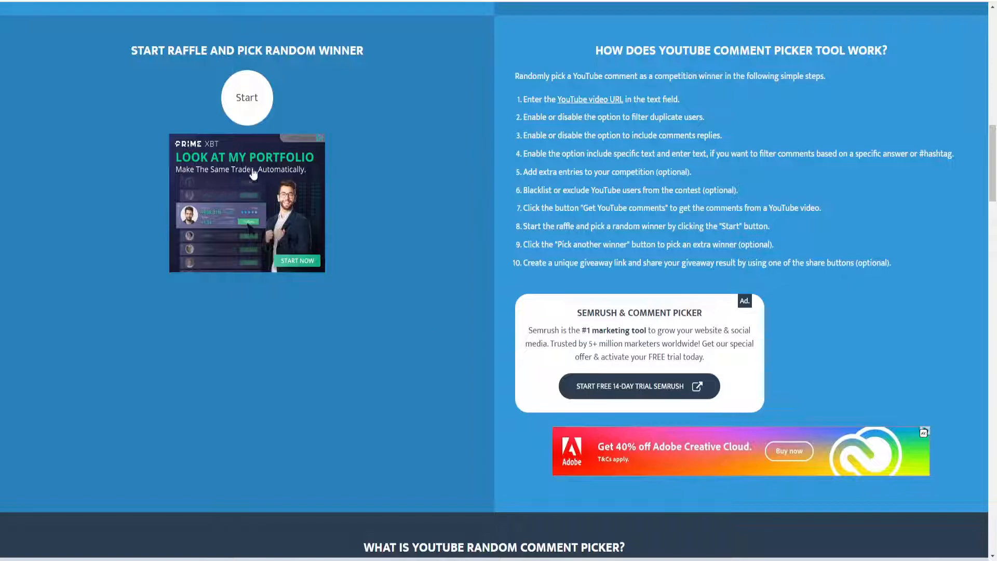
click(247, 97)
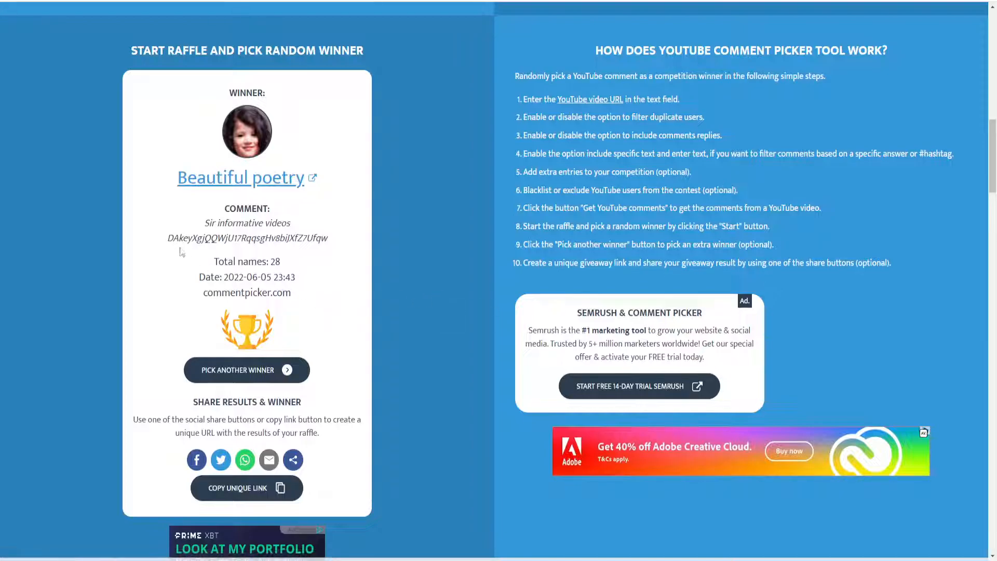
drag(167, 238, 295, 238)
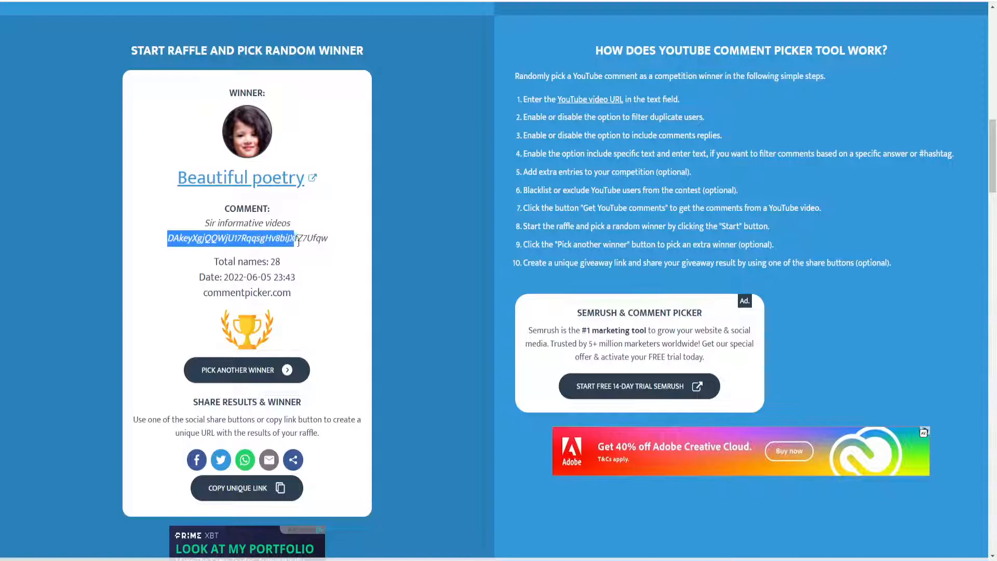
right_click(247, 238)
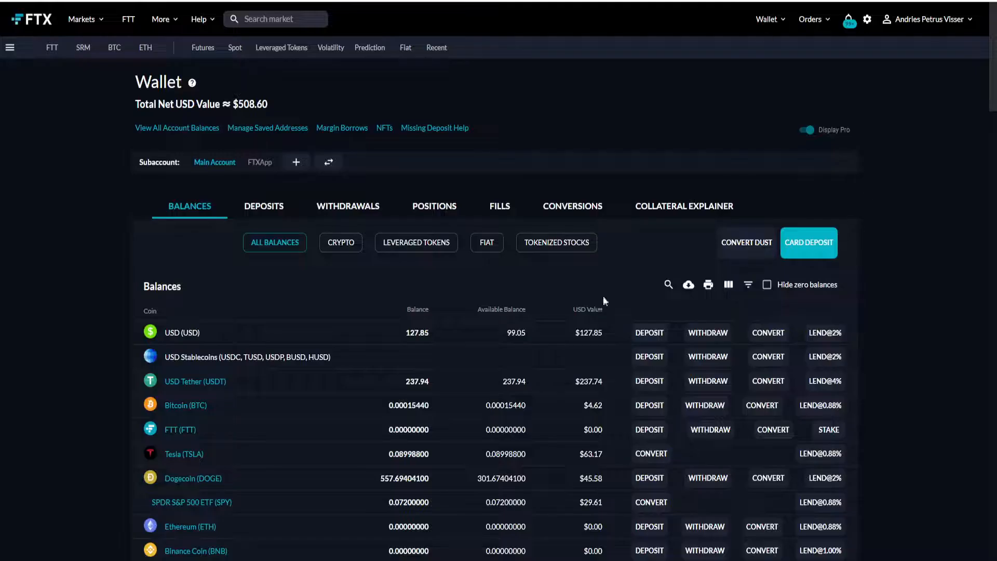
scroll(down, 3)
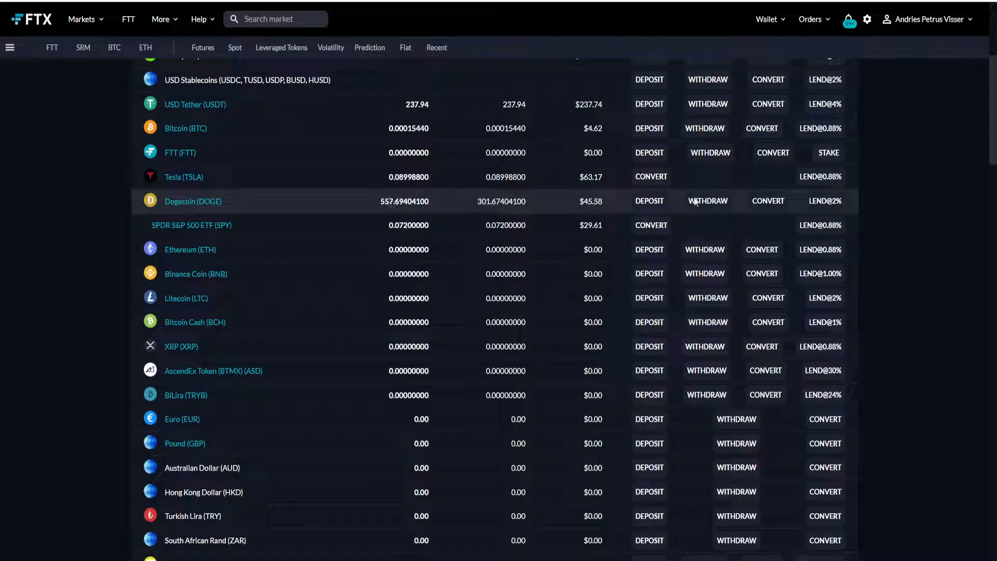
click(708, 201)
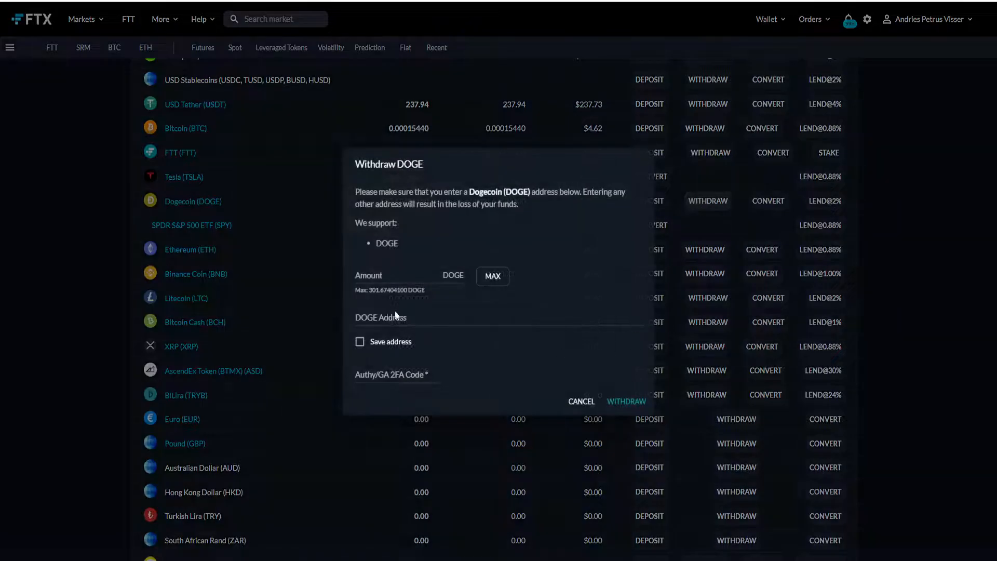
text(300)
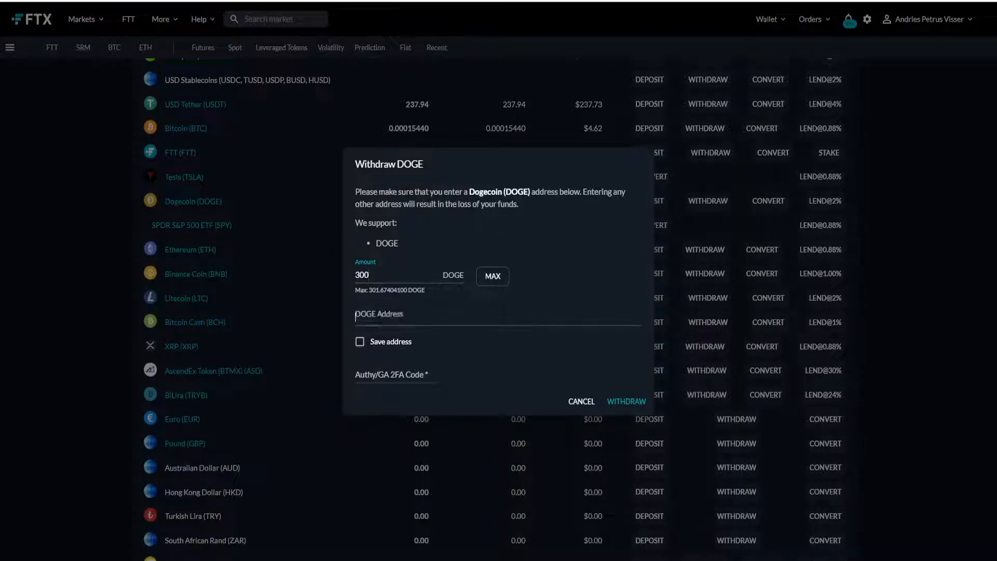
click(498, 317)
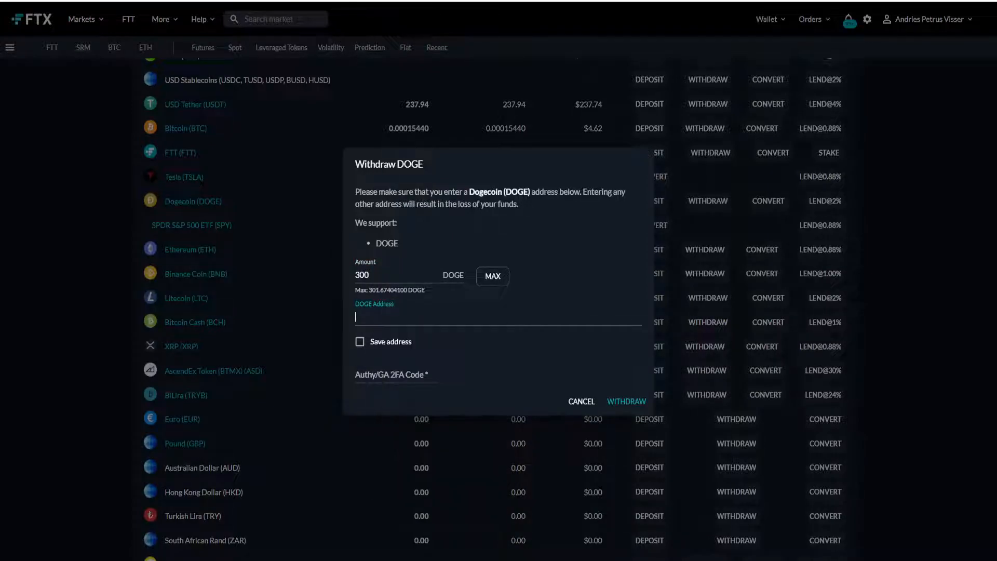
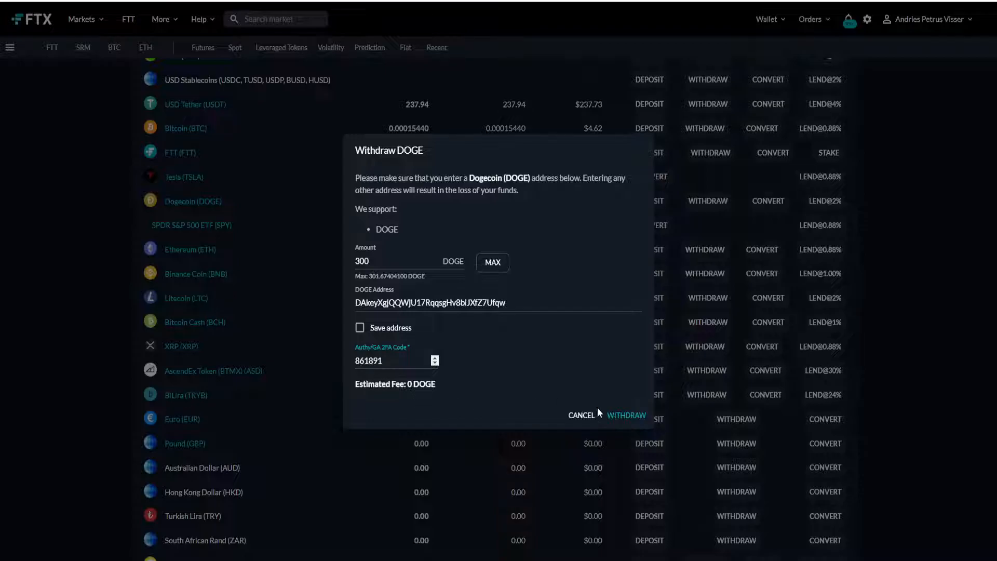
click(626, 415)
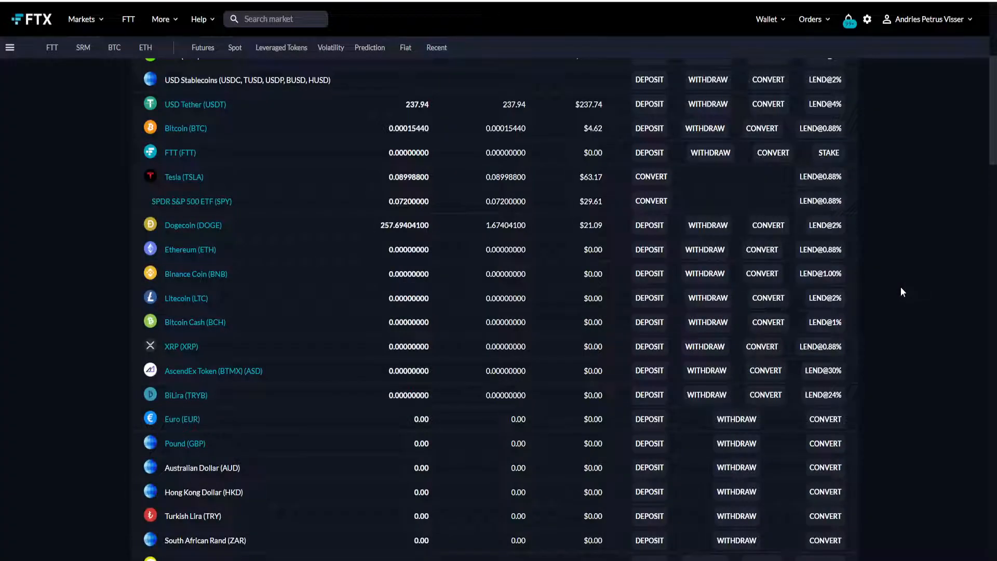
scroll(up, 3)
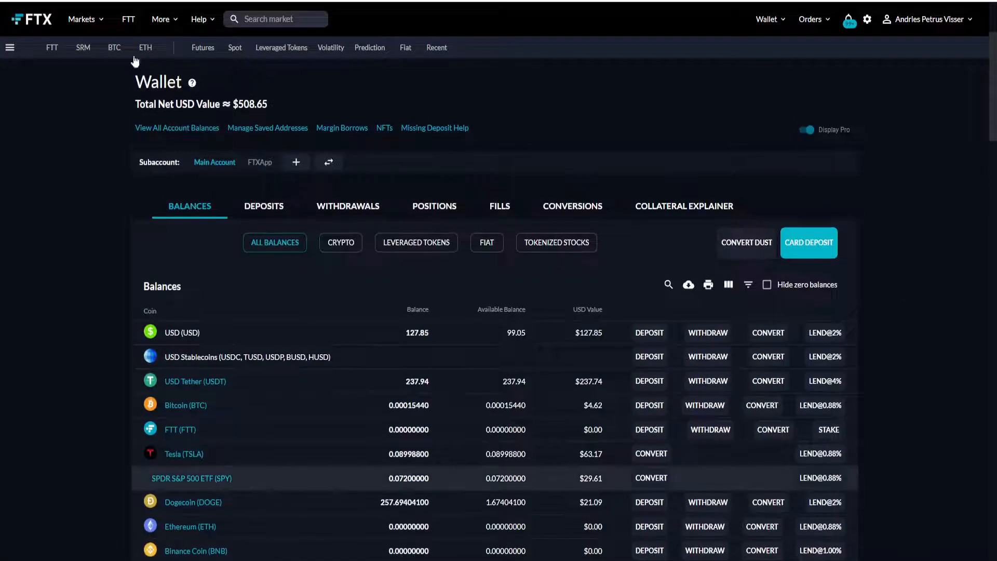